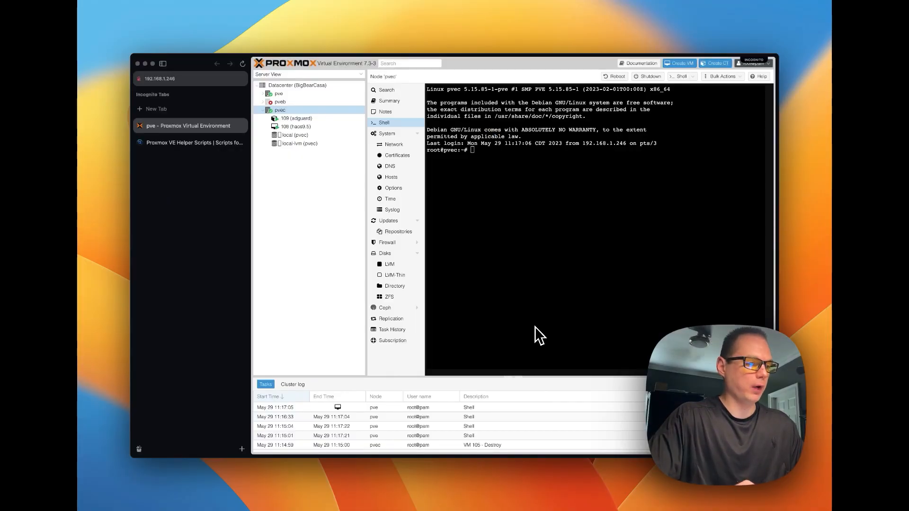
pyautogui.moveTo(298, 157)
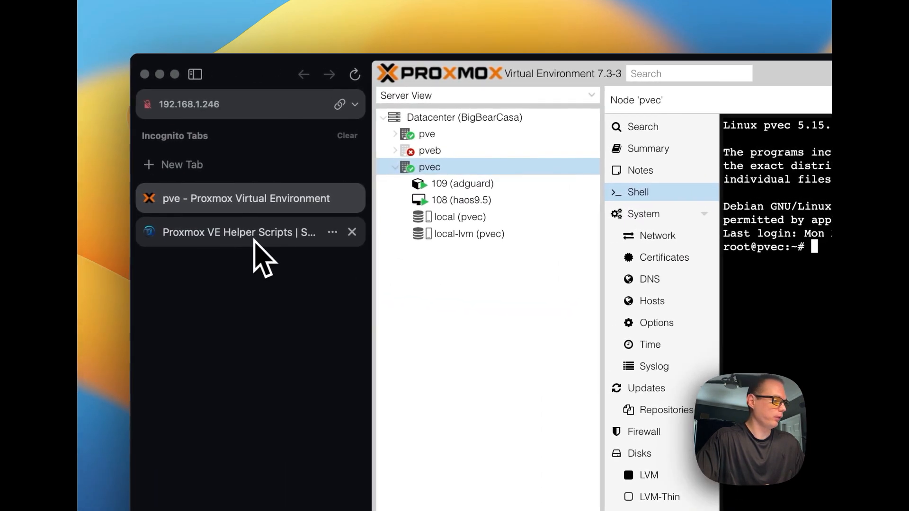
# Bring up the Home Assistant OS VM helper script and its bash install command.
pyautogui.click(238, 233)
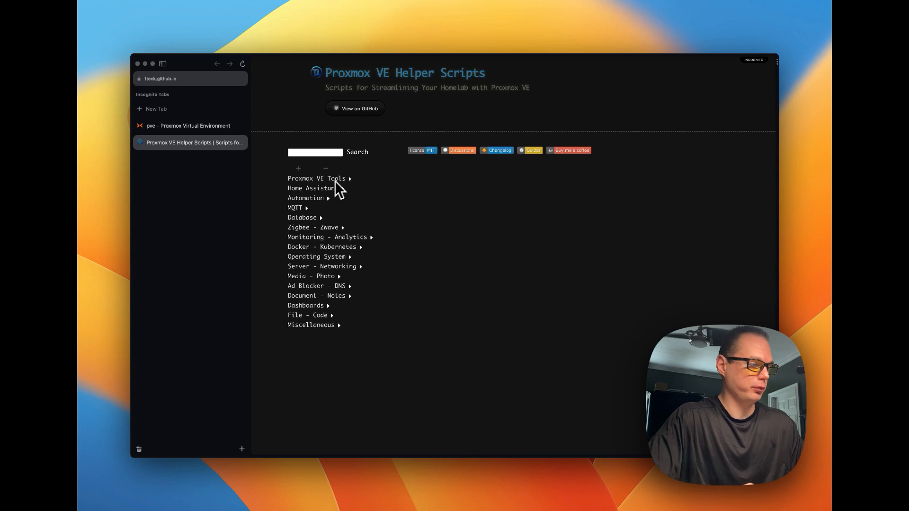
pyautogui.click(310, 188)
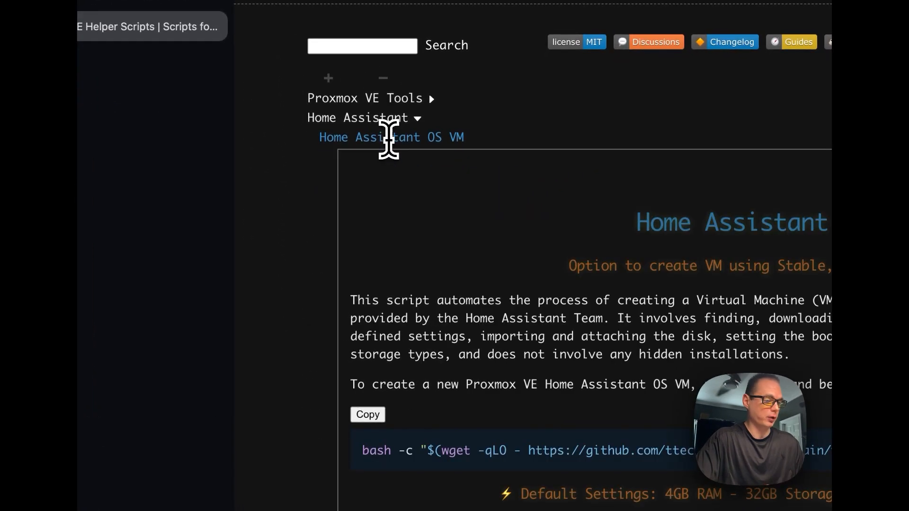
pyautogui.scroll(-3)
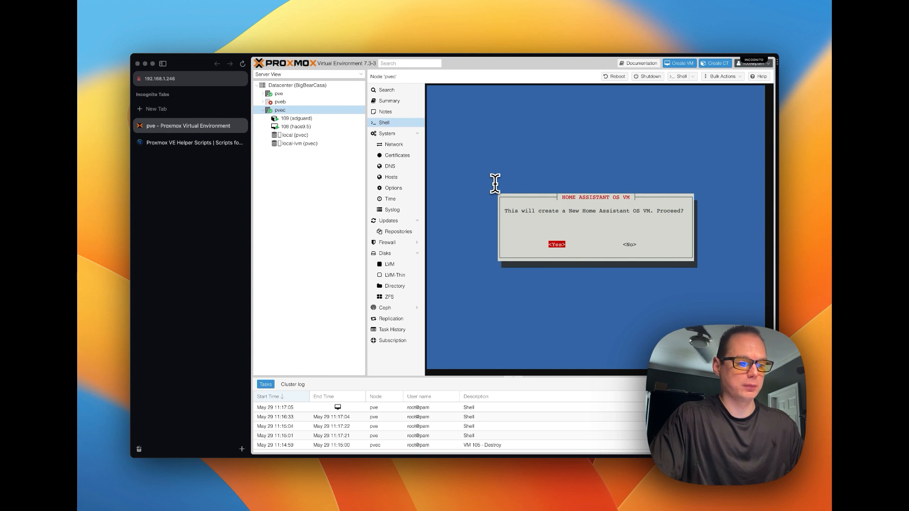
# Confirm creating the Home Assistant OS VM and accept its default settings.
pyautogui.click(556, 245)
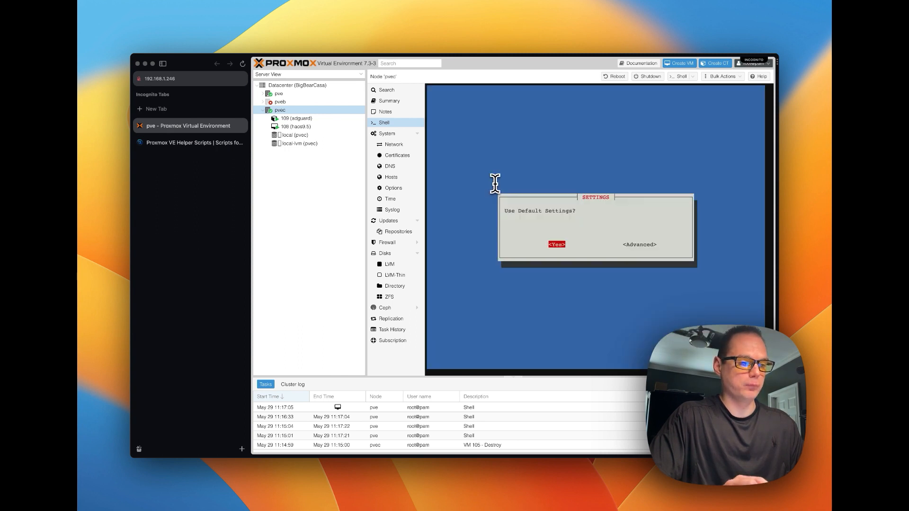
pyautogui.click(556, 244)
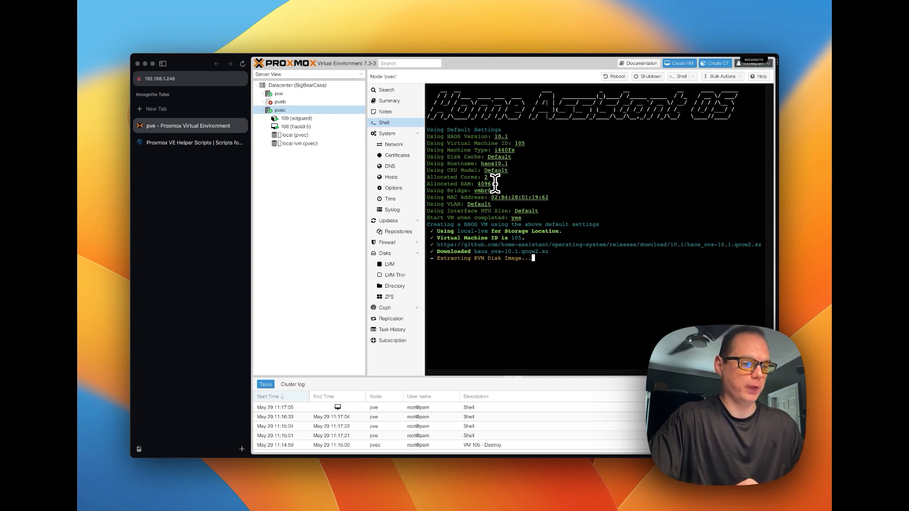
pyautogui.moveTo(491, 187)
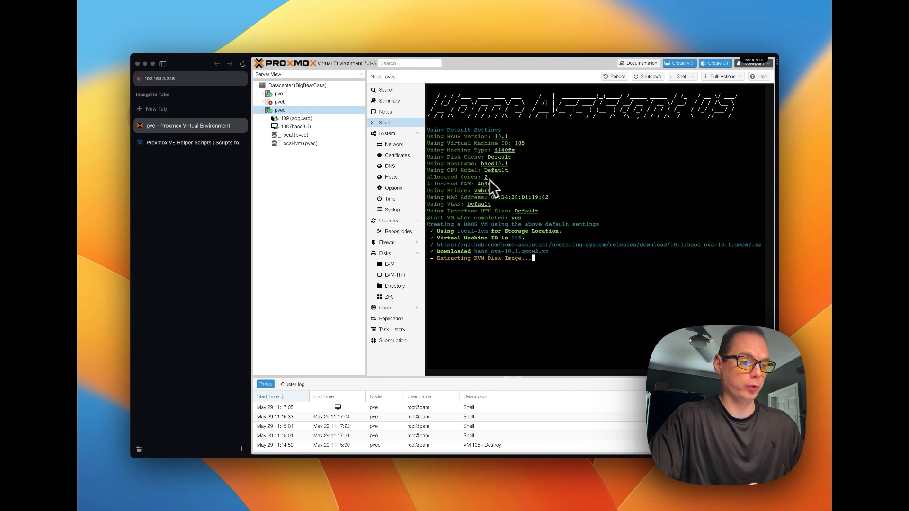
pyautogui.moveTo(493, 191)
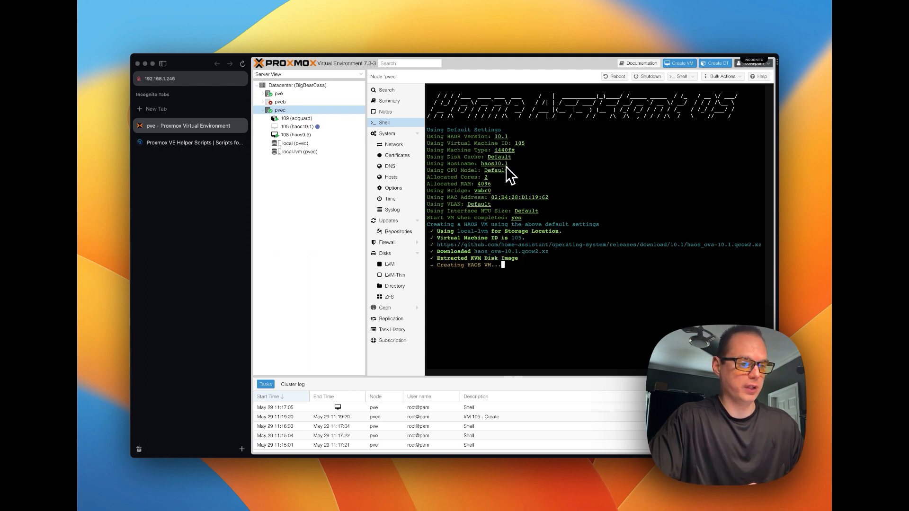
pyautogui.moveTo(515, 286)
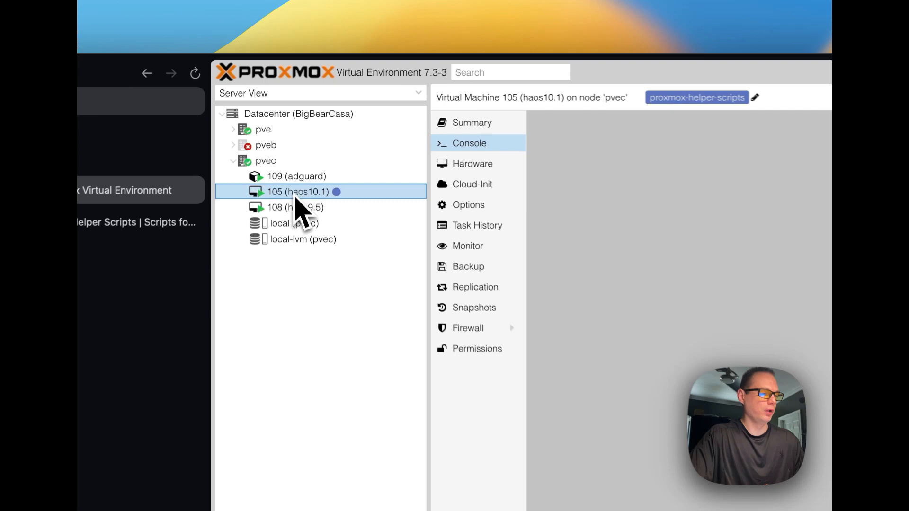
# Select VM 105 (haos10.1) to watch its console boot Home Assistant OS.
pyautogui.click(469, 143)
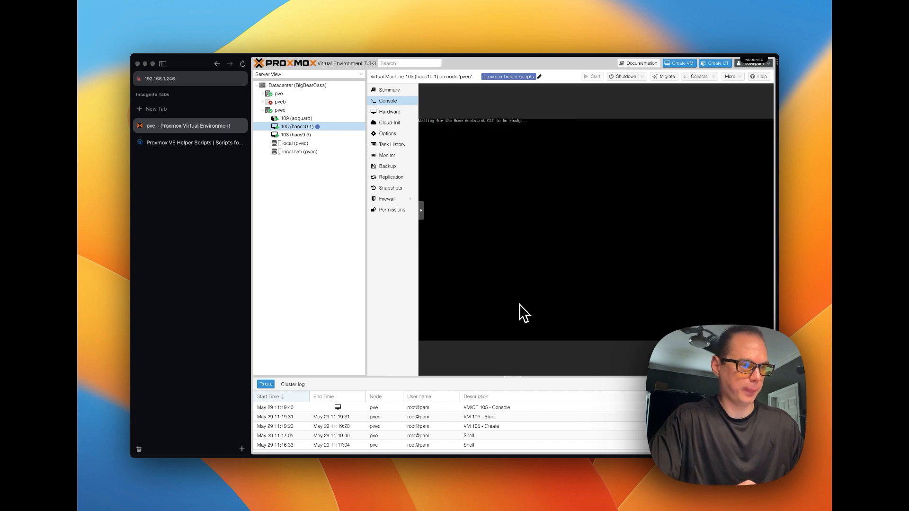
pyautogui.moveTo(481, 165)
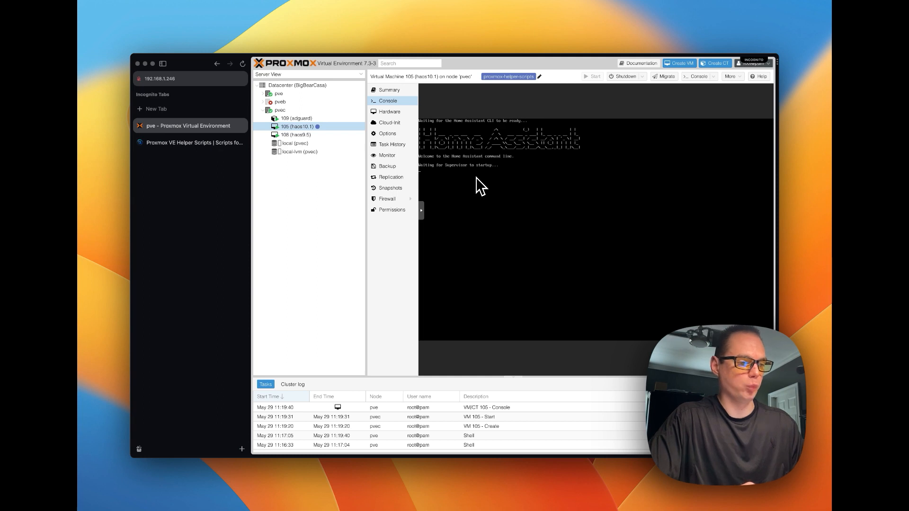
pyautogui.moveTo(481, 180)
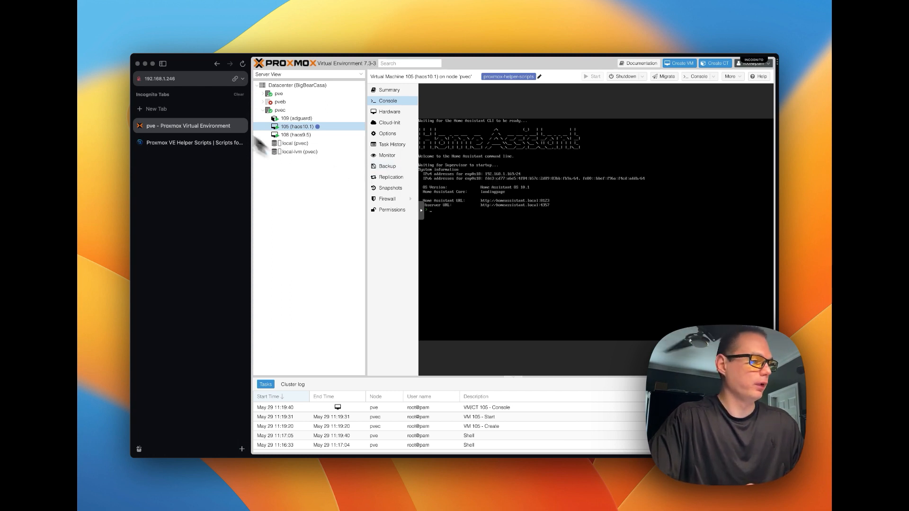
# Navigate the browser to the Home Assistant instance at 192.168.1.169:8123.
pyautogui.click(157, 108)
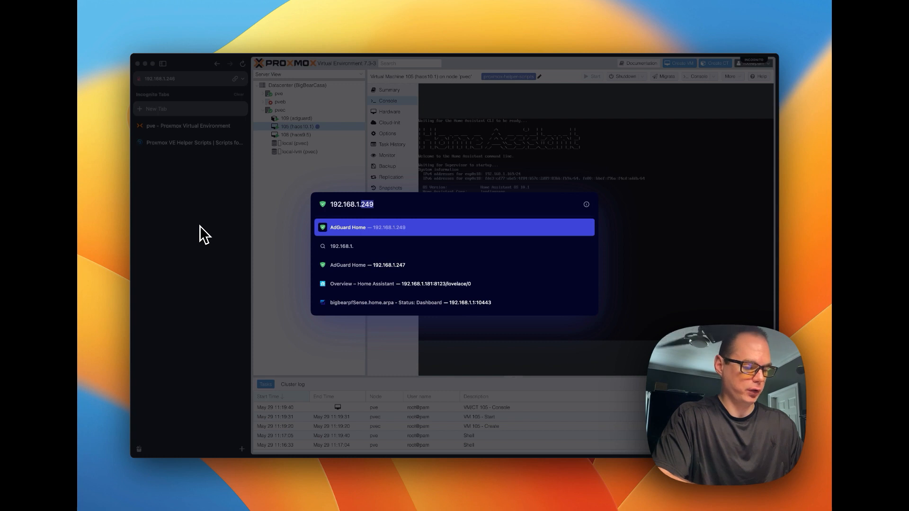
pyautogui.write('192.168.1.169:')
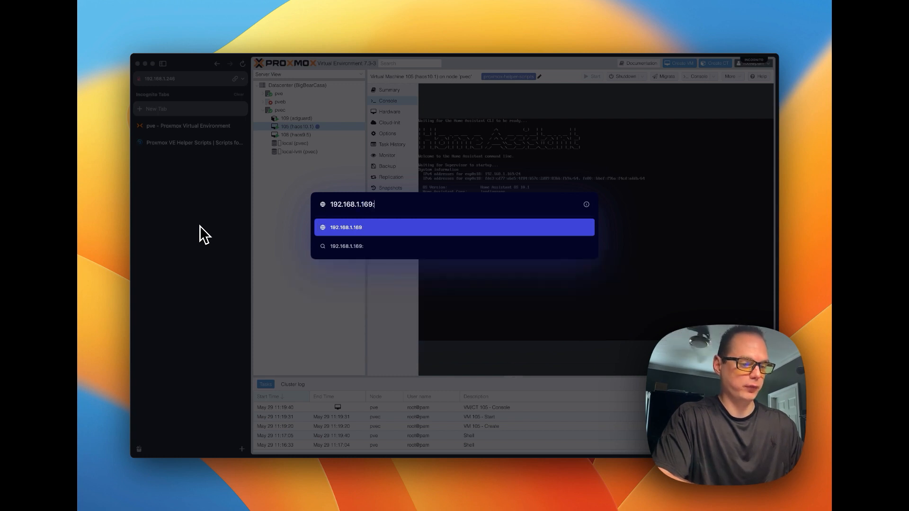
pyautogui.write('8123')
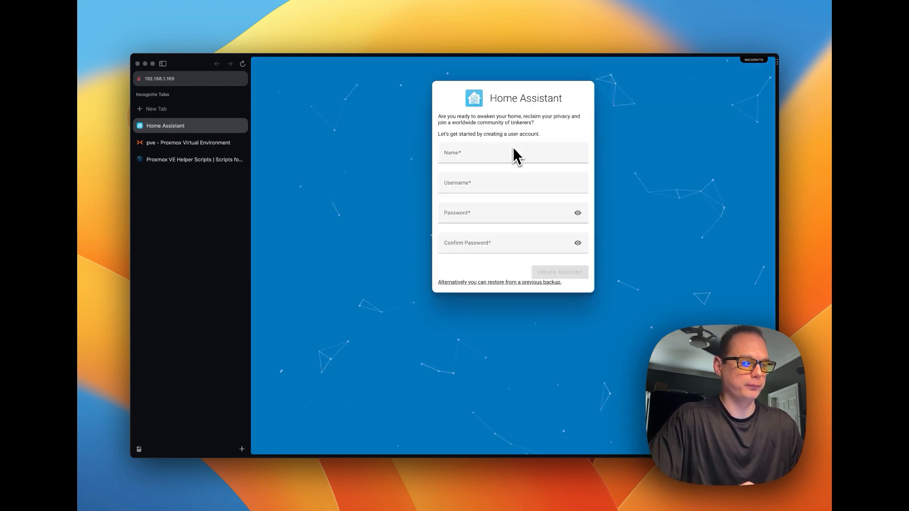
# Create the first user account with the name bigbear.
pyautogui.click(513, 153)
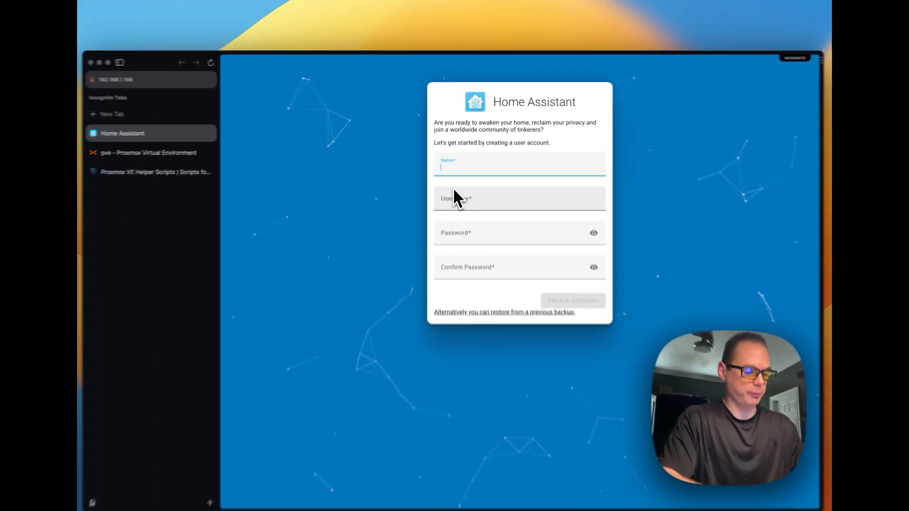
pyautogui.write('bigbear')
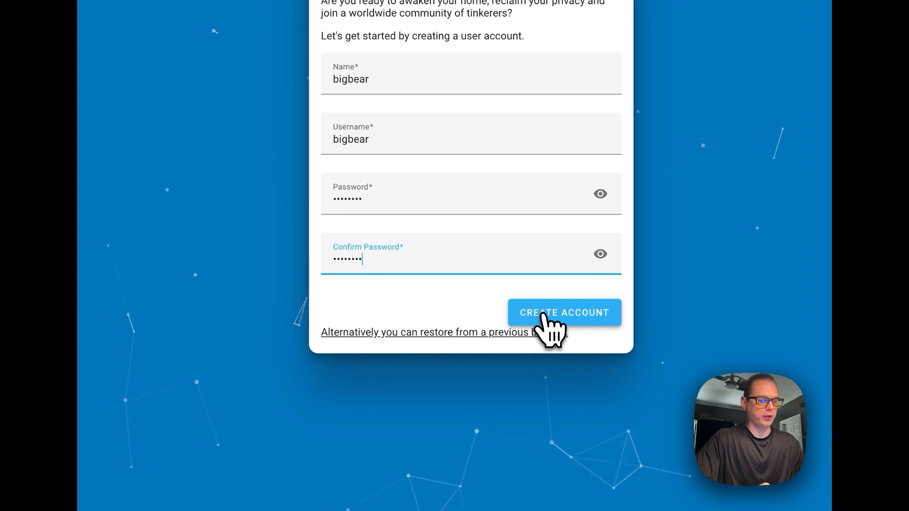
pyautogui.click(564, 312)
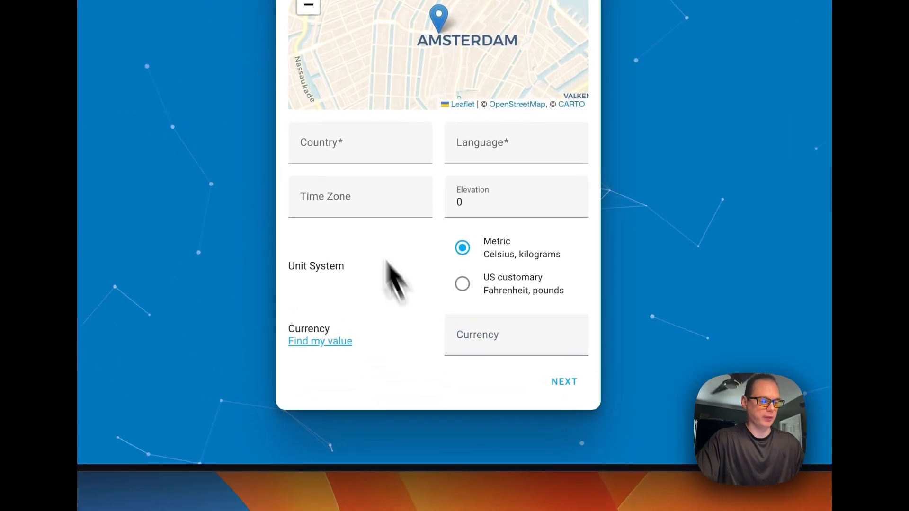
# Set the home's country to United States and the language to en.
pyautogui.click(360, 196)
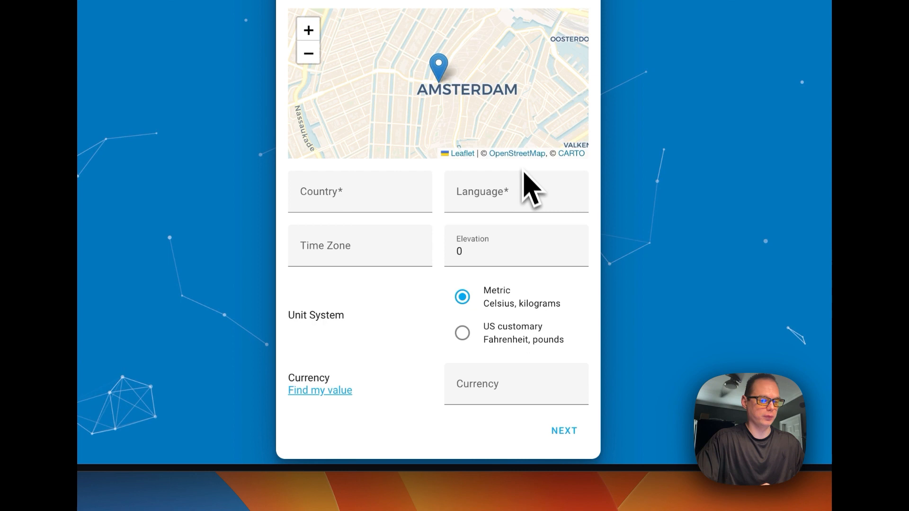
pyautogui.write('un')
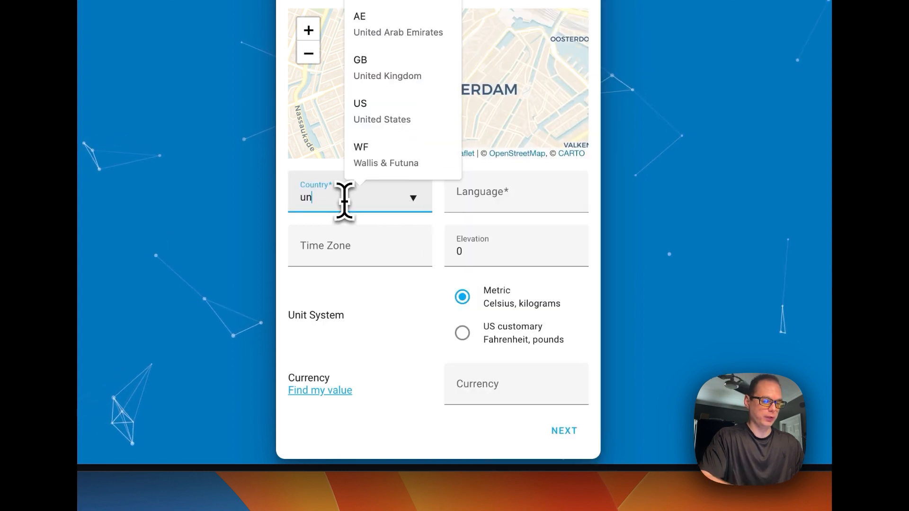
pyautogui.click(382, 112)
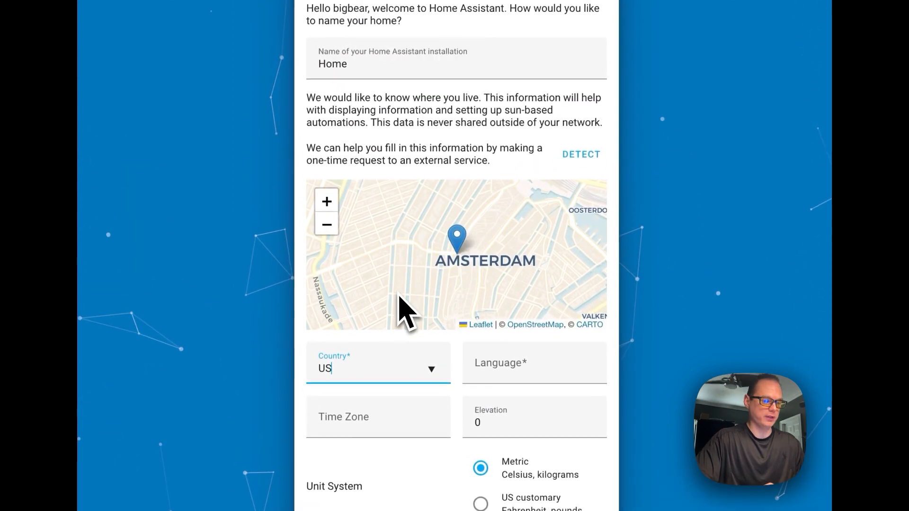
pyautogui.click(531, 363)
pyautogui.write('en')
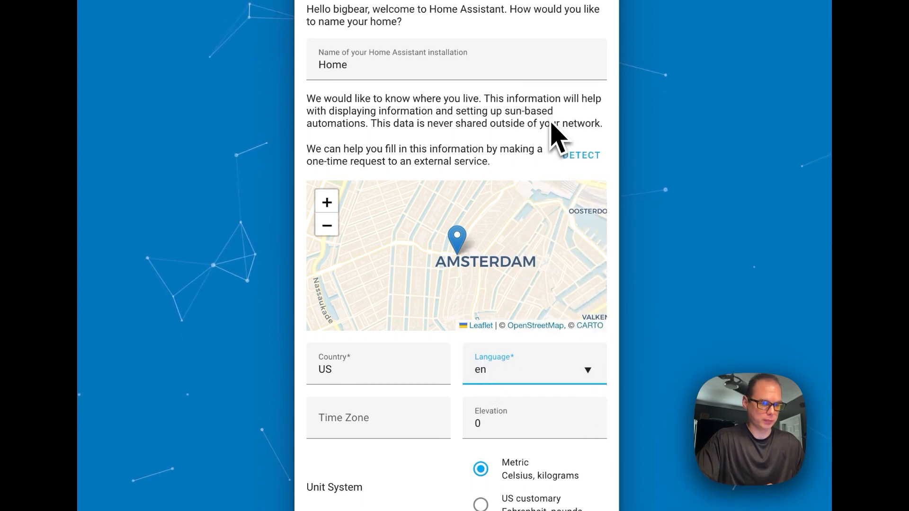
# Set the time zone to America/Chicago.
pyautogui.click(378, 418)
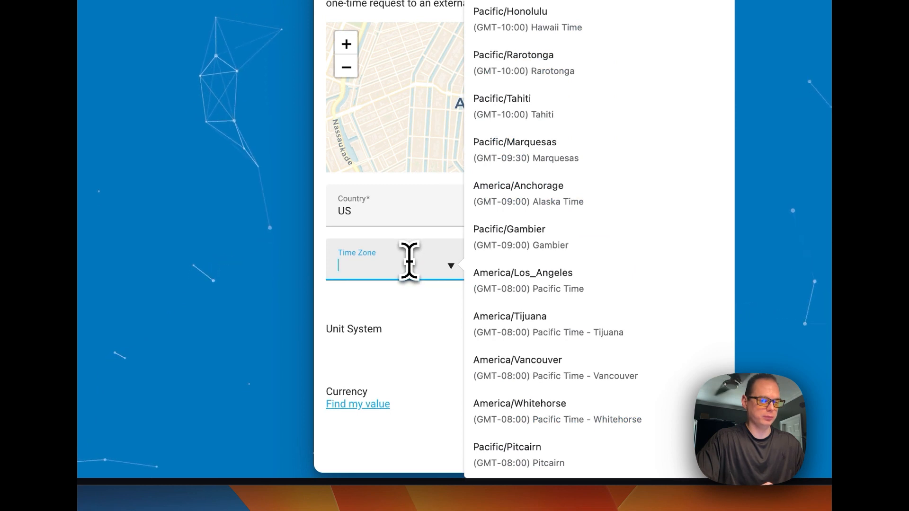
pyautogui.write('chi')
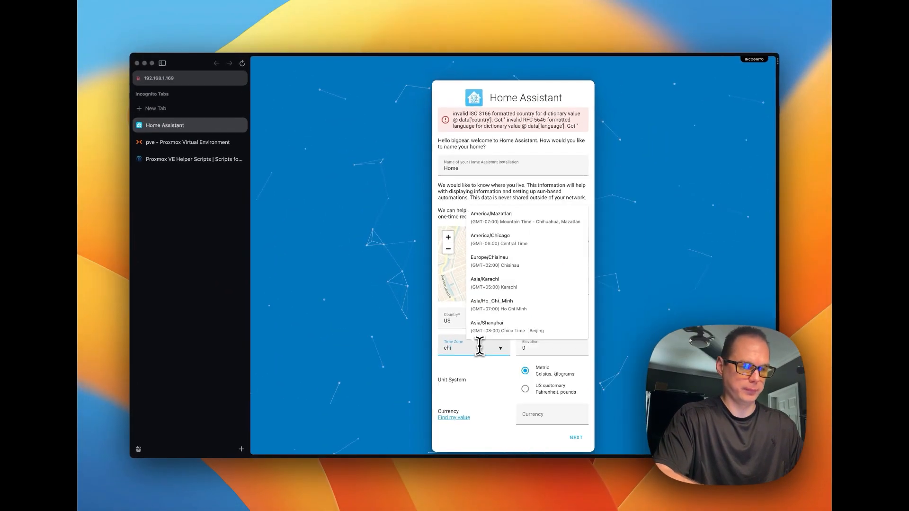
pyautogui.click(499, 239)
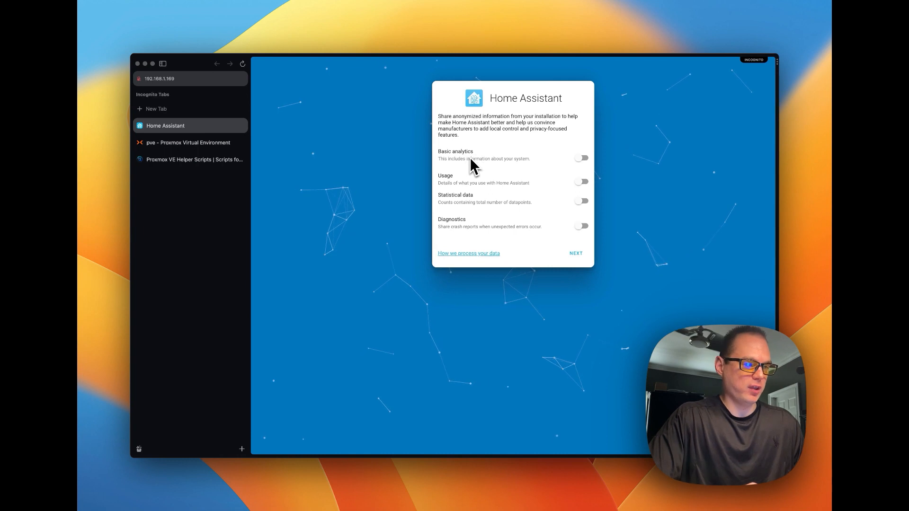
pyautogui.moveTo(458, 200)
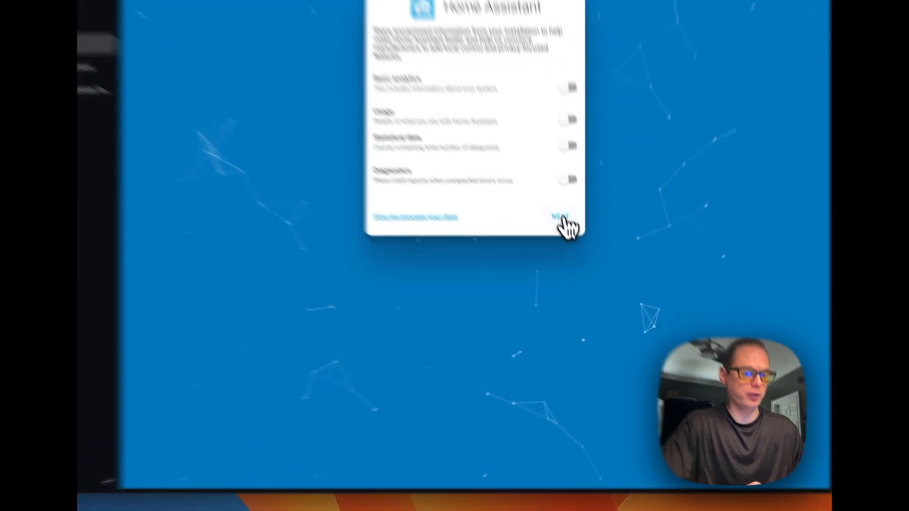
# Finish the analytics step with all data-sharing options left off.
pyautogui.click(558, 216)
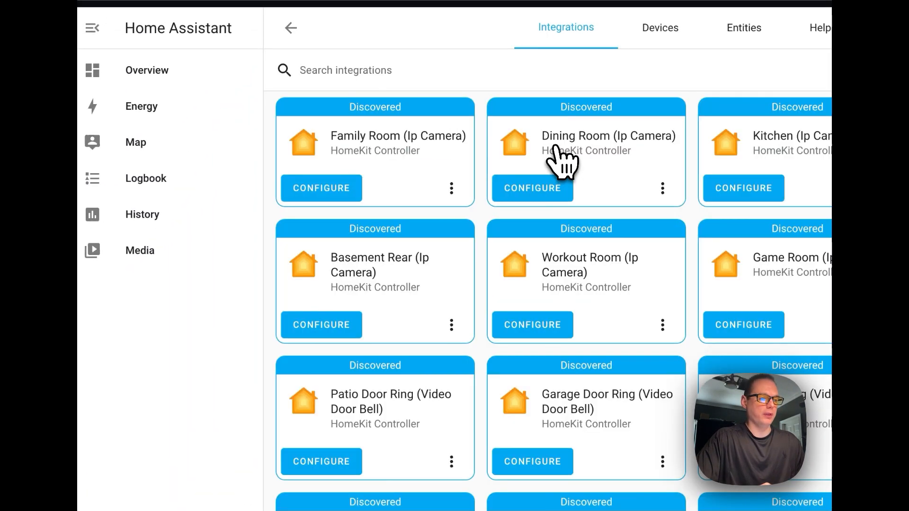
# Review the Integrations list, then the Devices, Entities and empty Helpers lists.
pyautogui.scroll(-3)
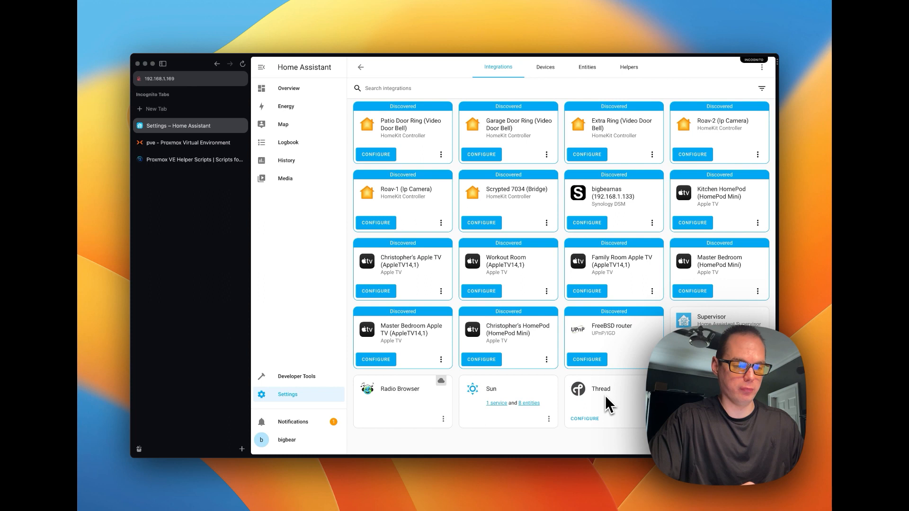
pyautogui.click(545, 66)
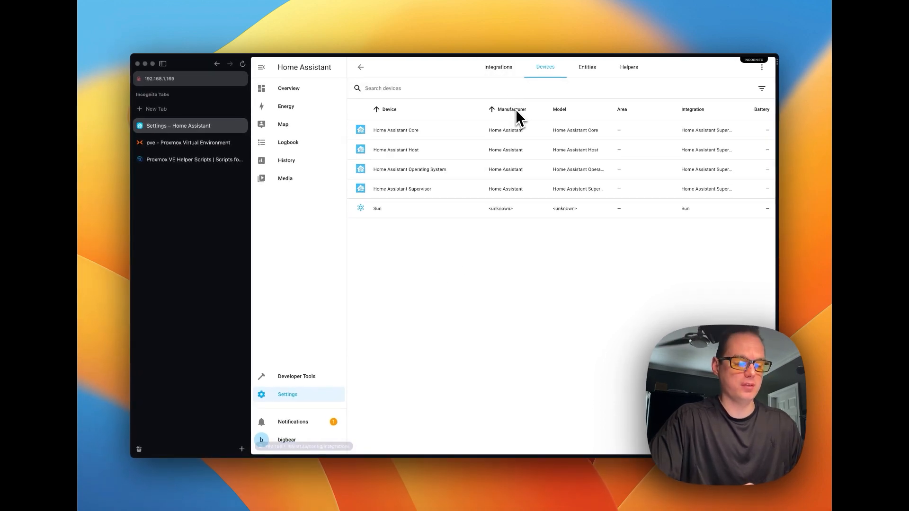
pyautogui.click(586, 66)
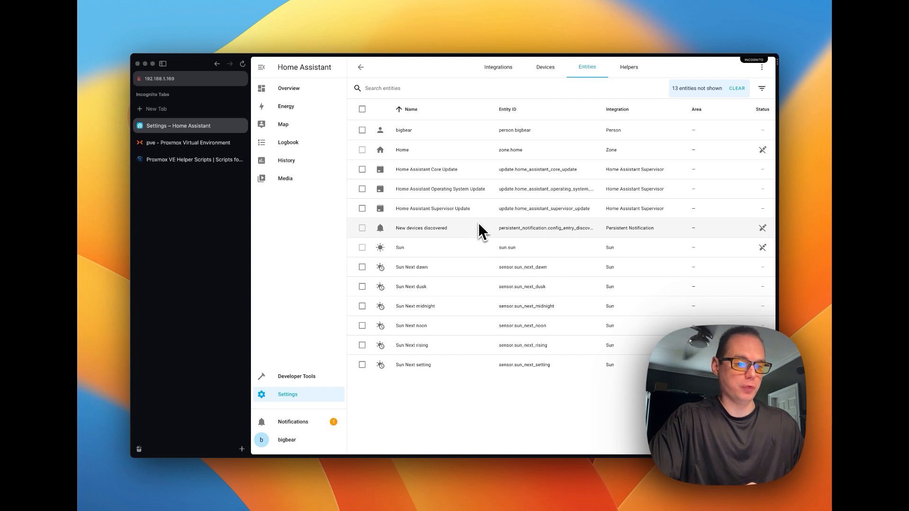
pyautogui.click(629, 66)
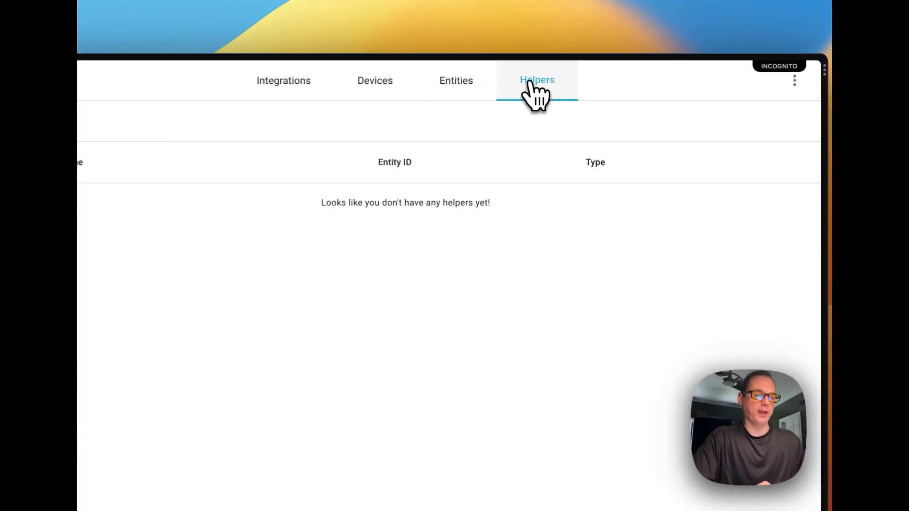
# Start creating a new helper, showing the list of helper types.
pyautogui.click(664, 425)
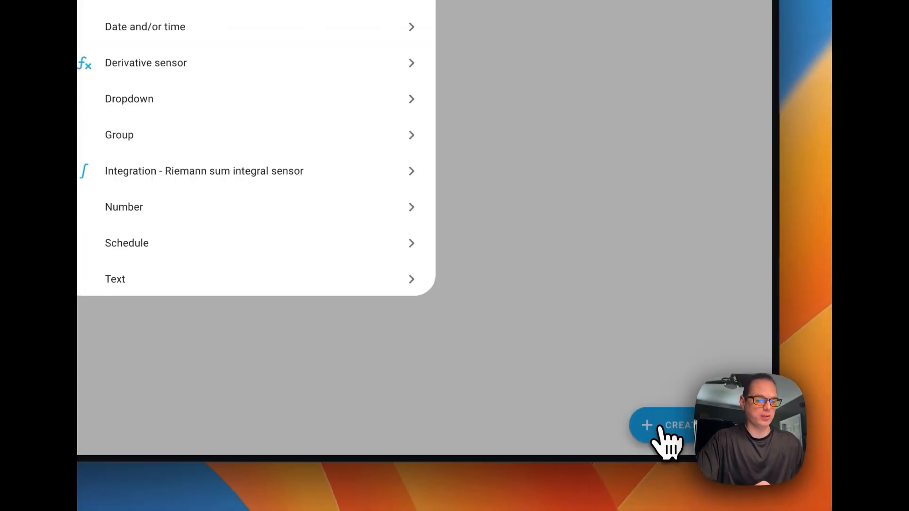
pyautogui.click(664, 426)
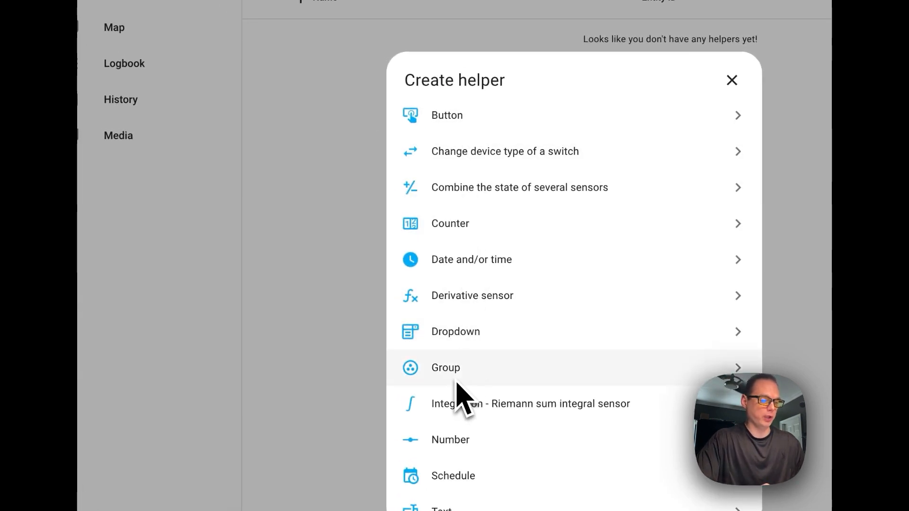
pyautogui.moveTo(449, 383)
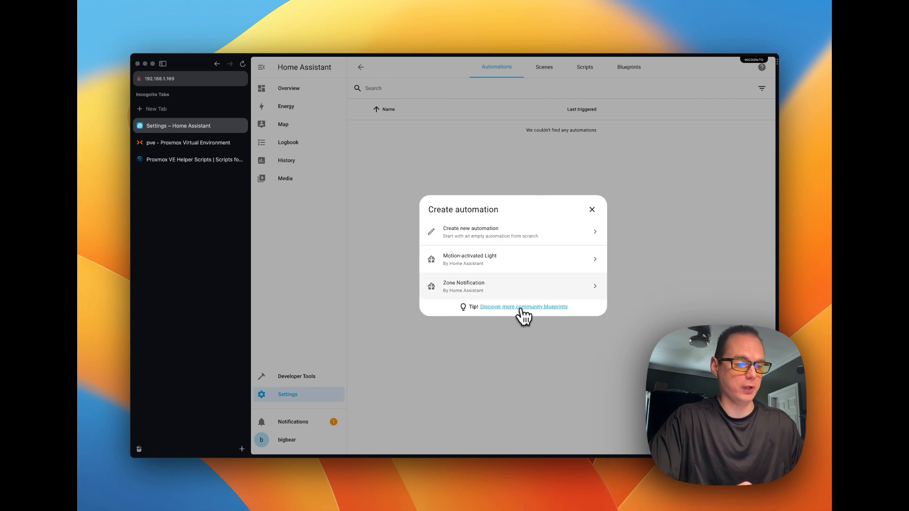
# Create a new automation from scratch with a Sunrise trigger and begin adding a condition.
pyautogui.click(470, 232)
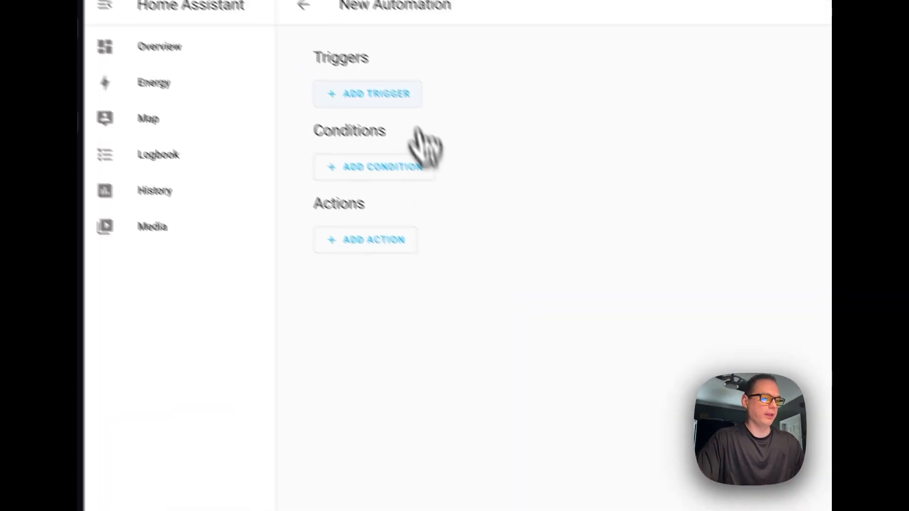
pyautogui.click(367, 94)
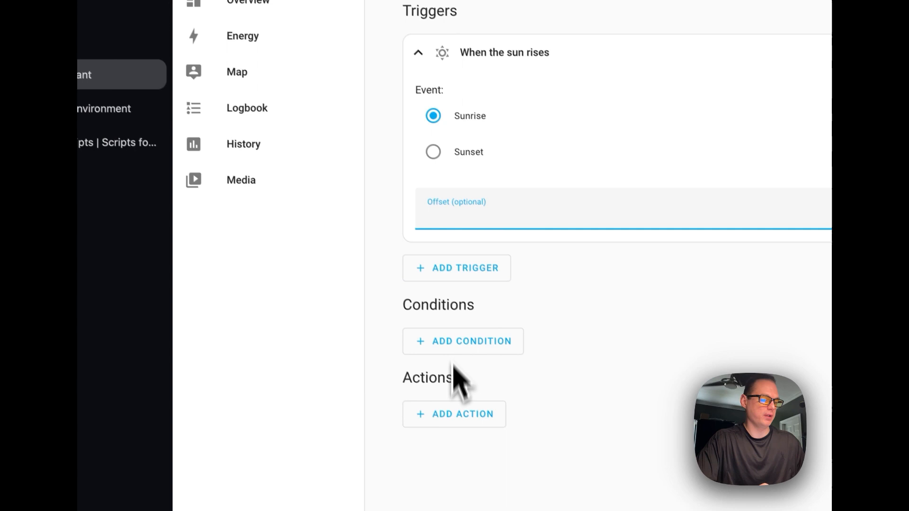
pyautogui.click(453, 414)
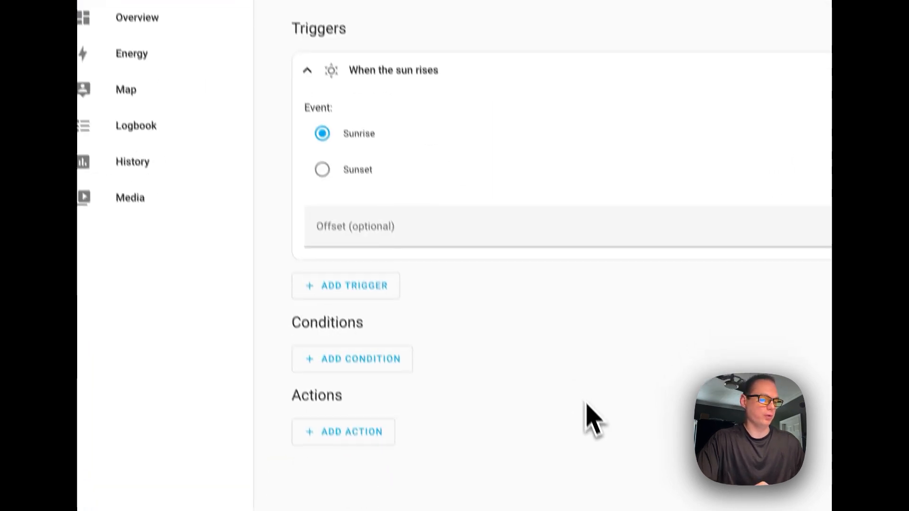
# Leave the automation editor and navigate to the Add-on Store.
pyautogui.click(352, 359)
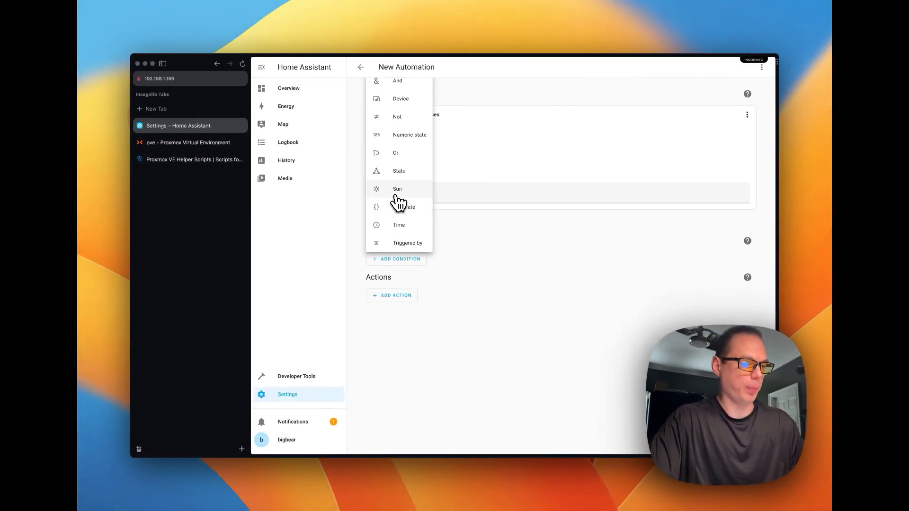
pyautogui.moveTo(400, 226)
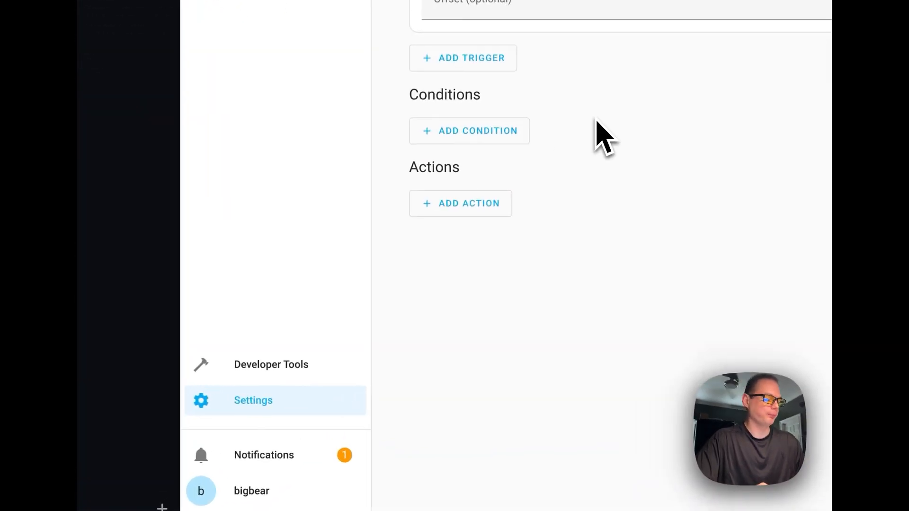
pyautogui.click(253, 400)
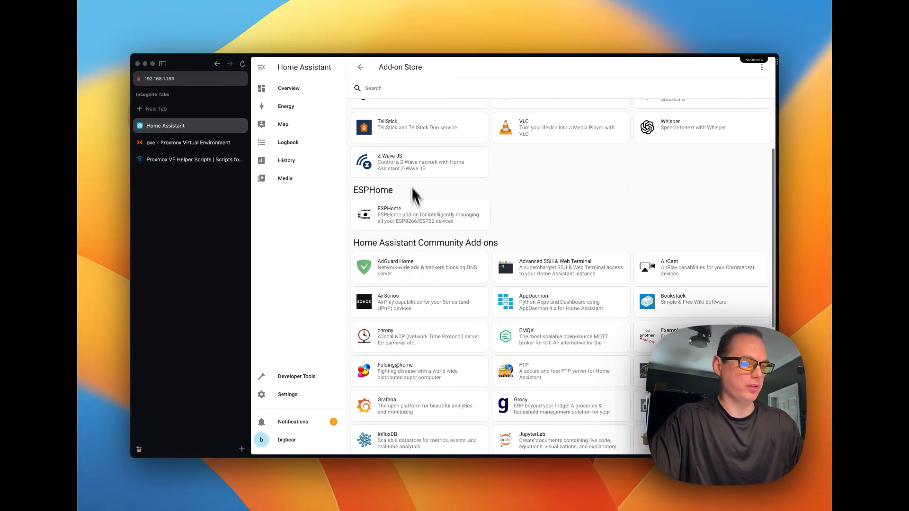
# Scroll through the Add-on Store's official, ESPHome and community add-ons, then return to the Settings overview.
pyautogui.scroll(3)
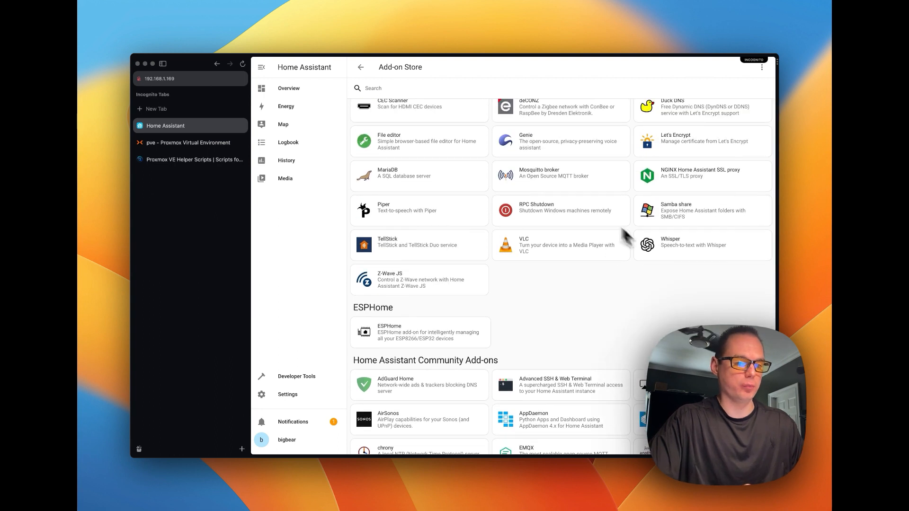
pyautogui.scroll(-3)
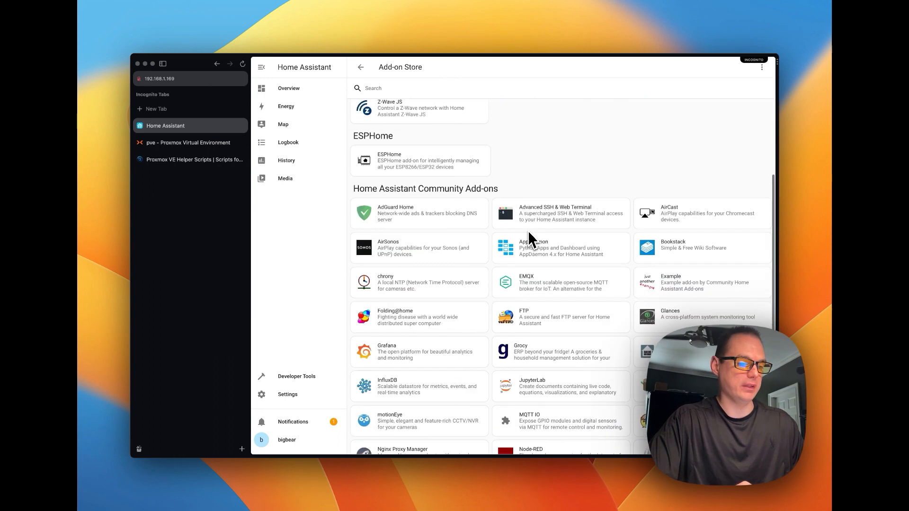
pyautogui.scroll(-3)
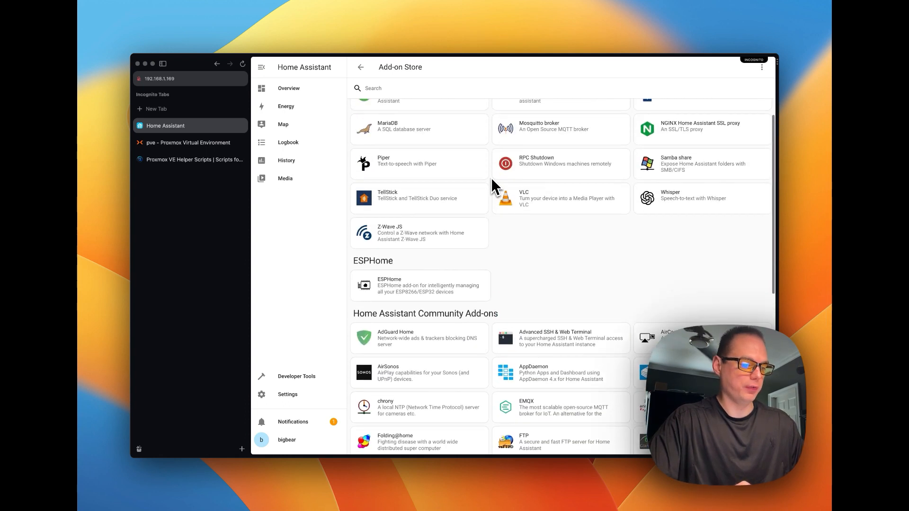
pyautogui.scroll(3)
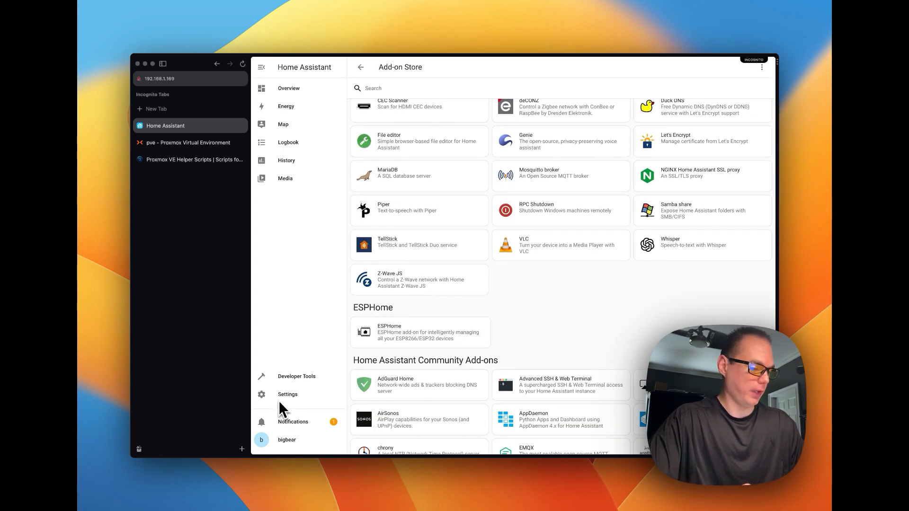
pyautogui.moveTo(444, 240)
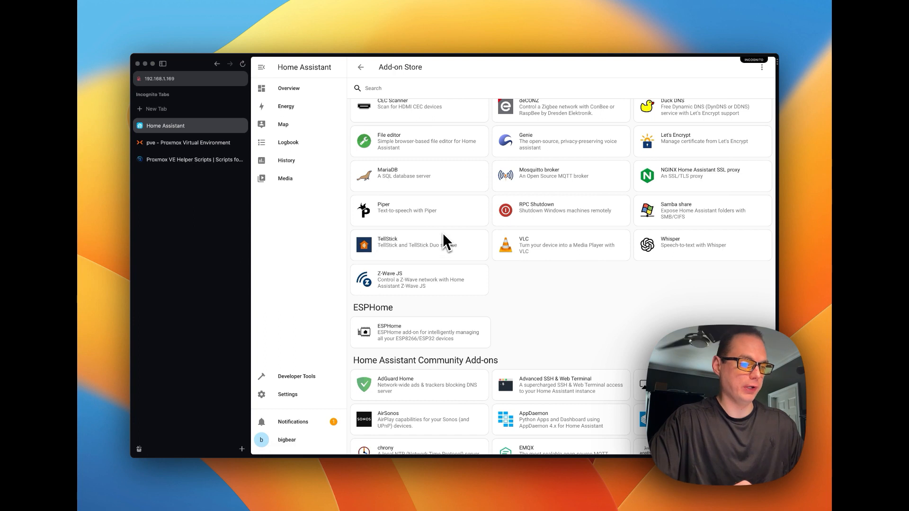
pyautogui.moveTo(288, 394)
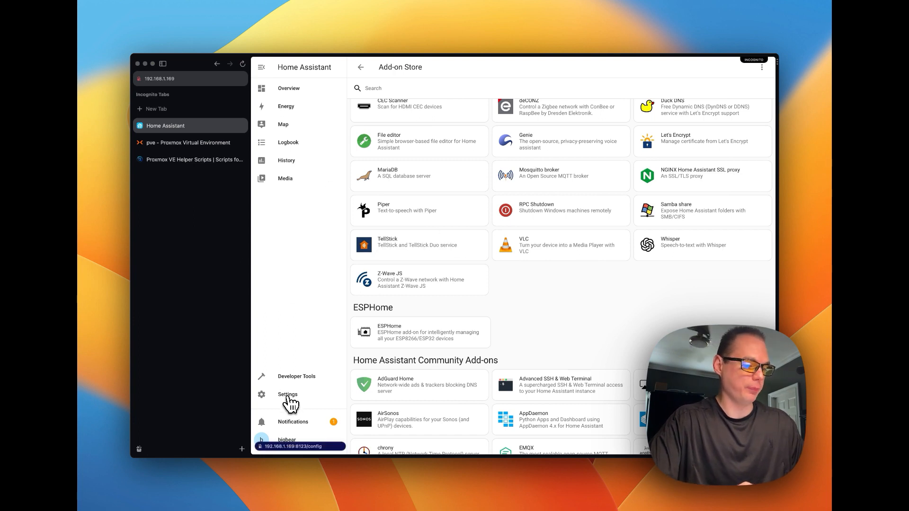
pyautogui.click(288, 394)
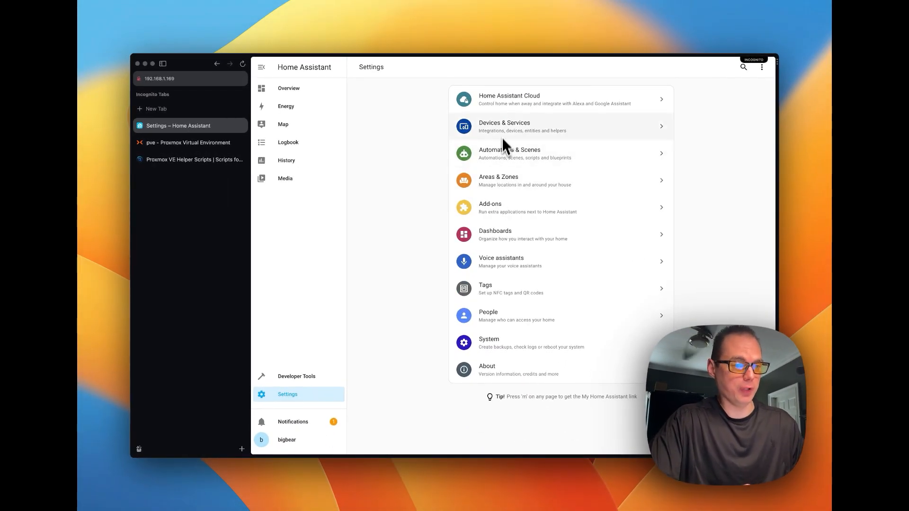
pyautogui.moveTo(394, 210)
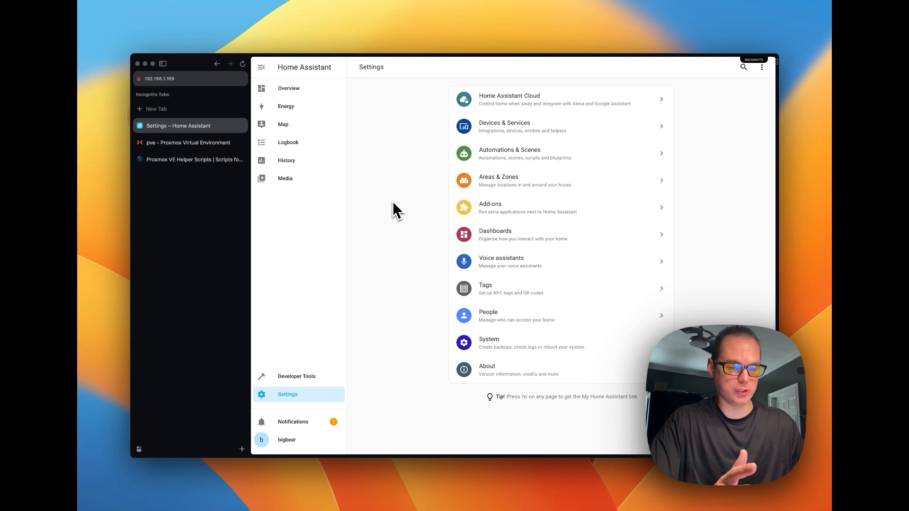